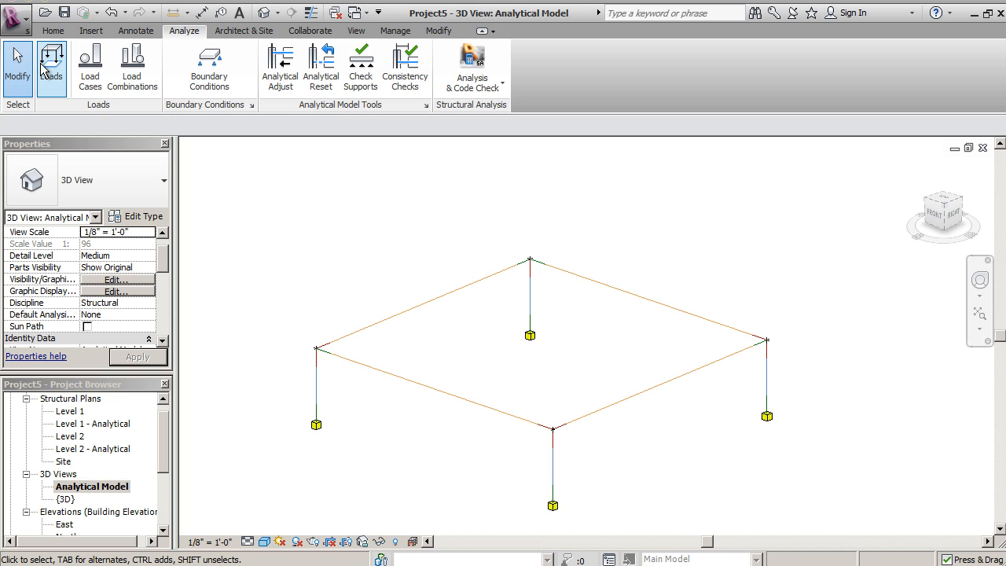
mouse_move(187, 30)
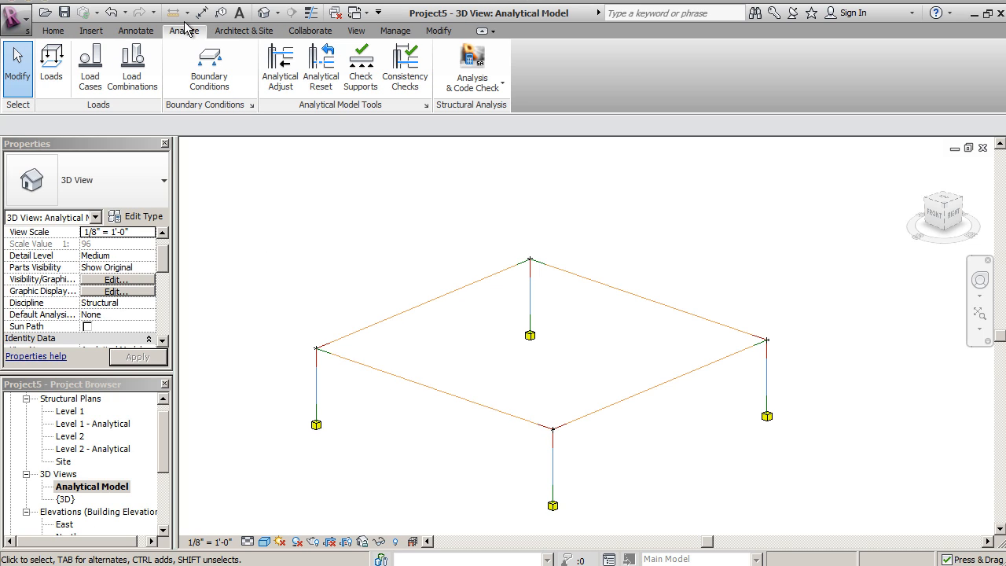
mouse_move(52, 63)
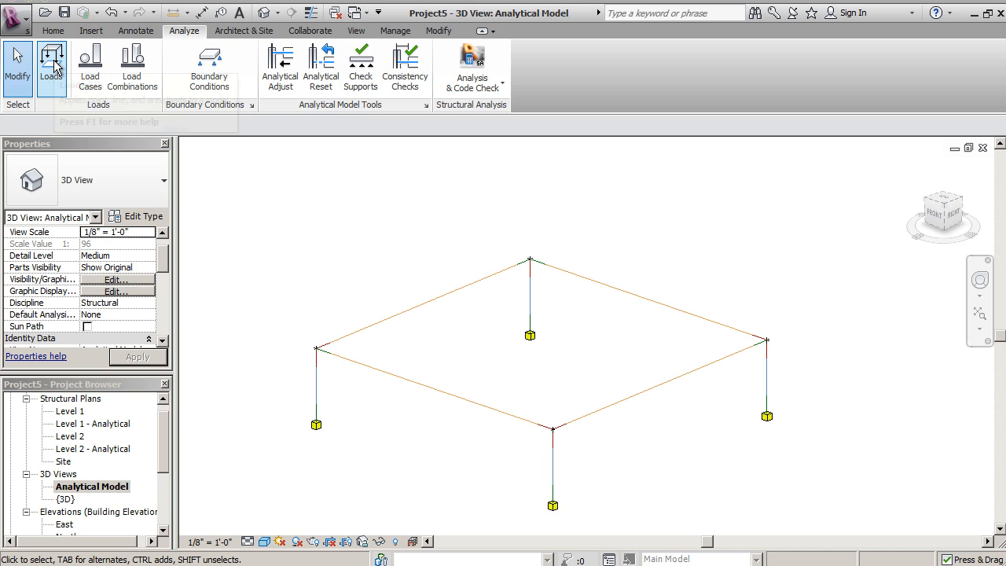
mouse_move(51, 59)
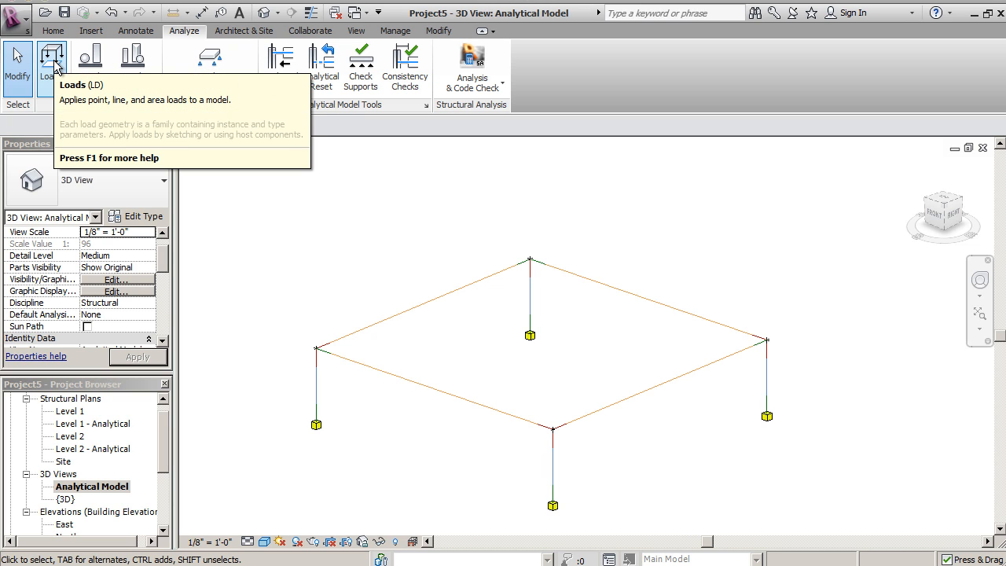
- Open load placement from the Analyze tab, with point load and WIND1 active
left_click(53, 66)
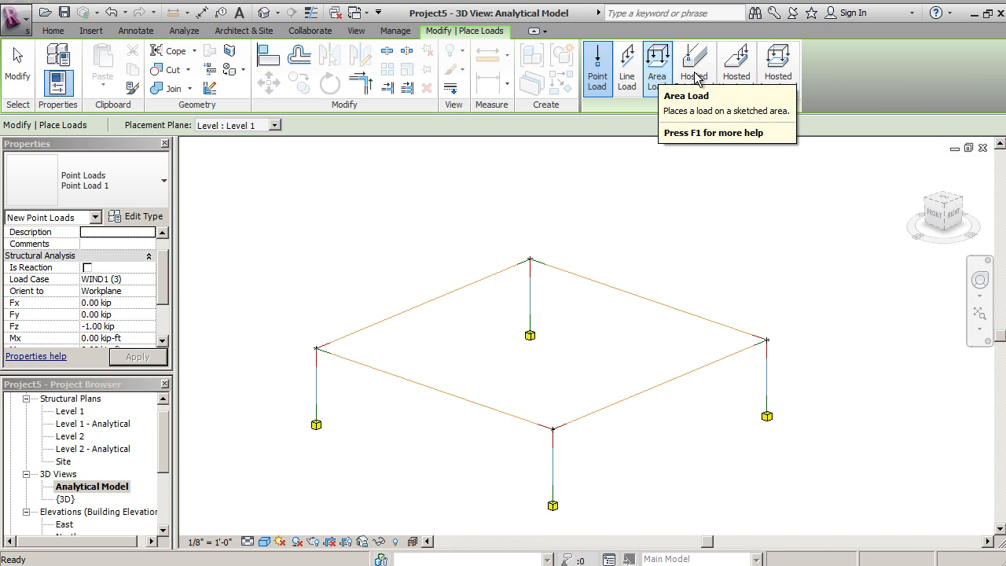
mouse_move(779, 67)
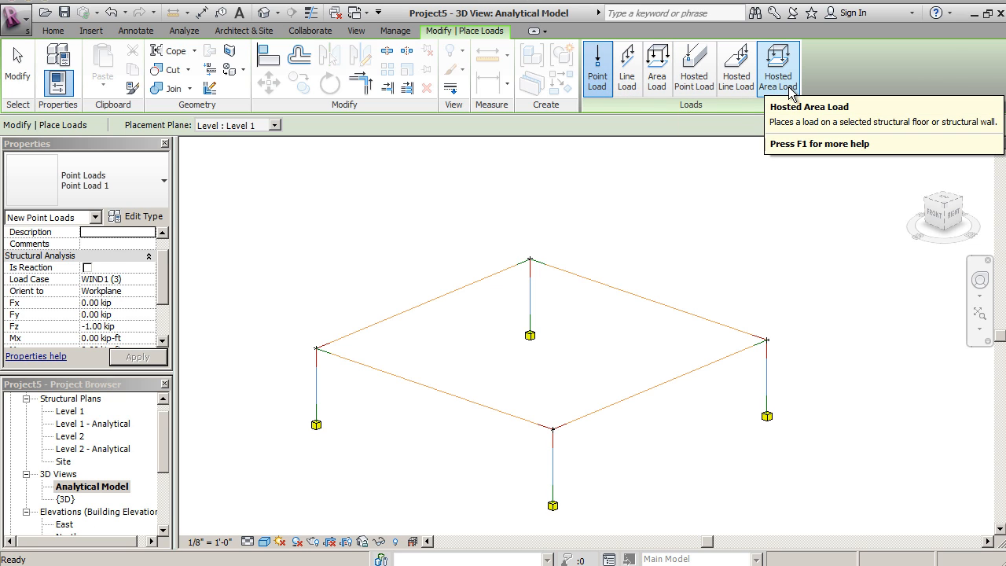
mouse_move(597, 71)
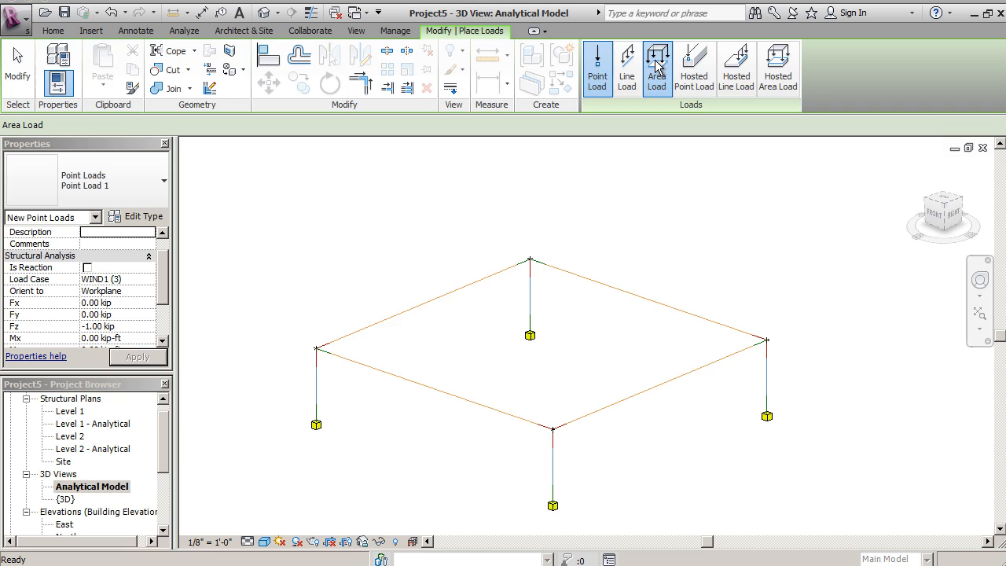
- Start an area load with load case LL1, Workplane orientation and Fz -0.1 ksf
left_click(656, 67)
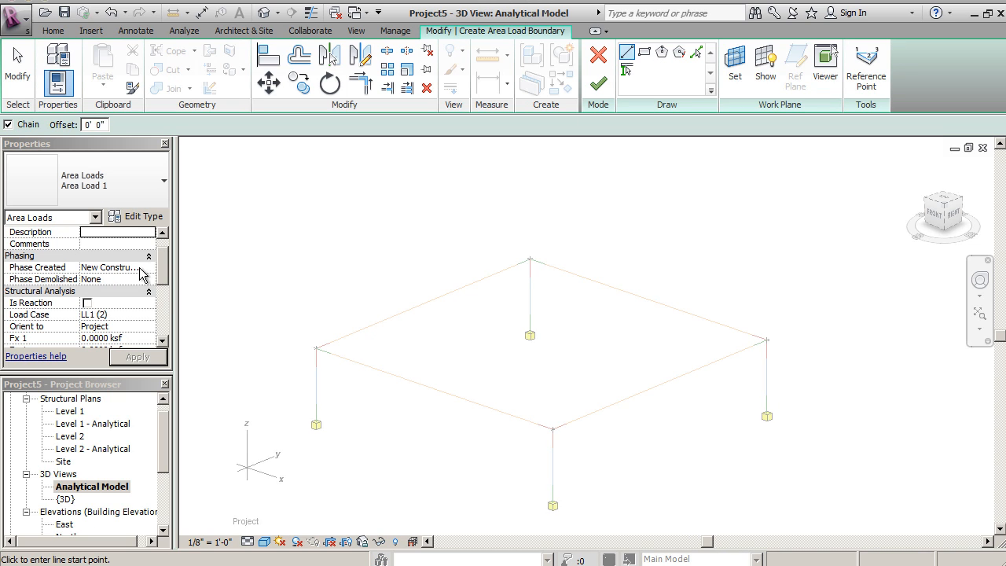
scroll("down", 3)
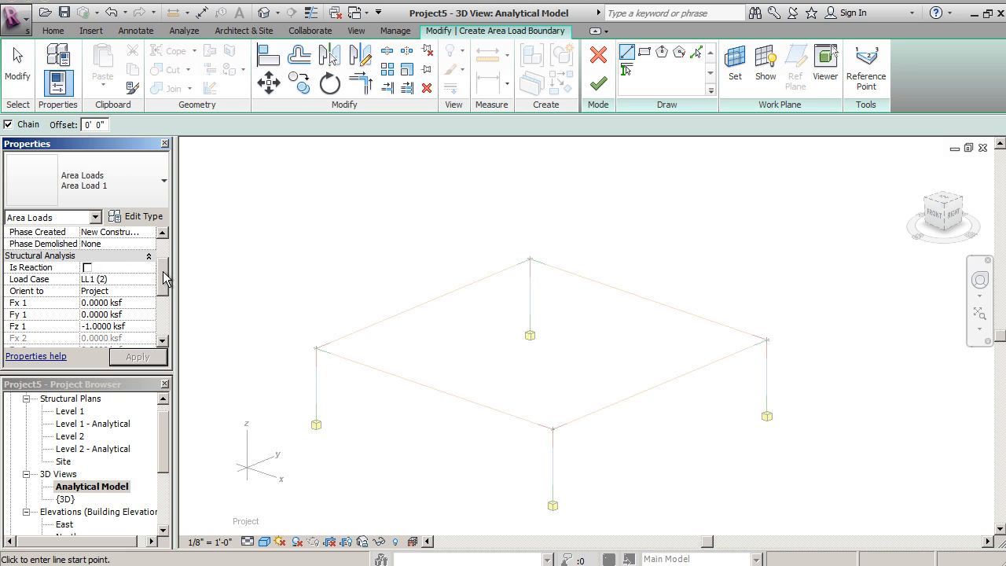
scroll("down", 3)
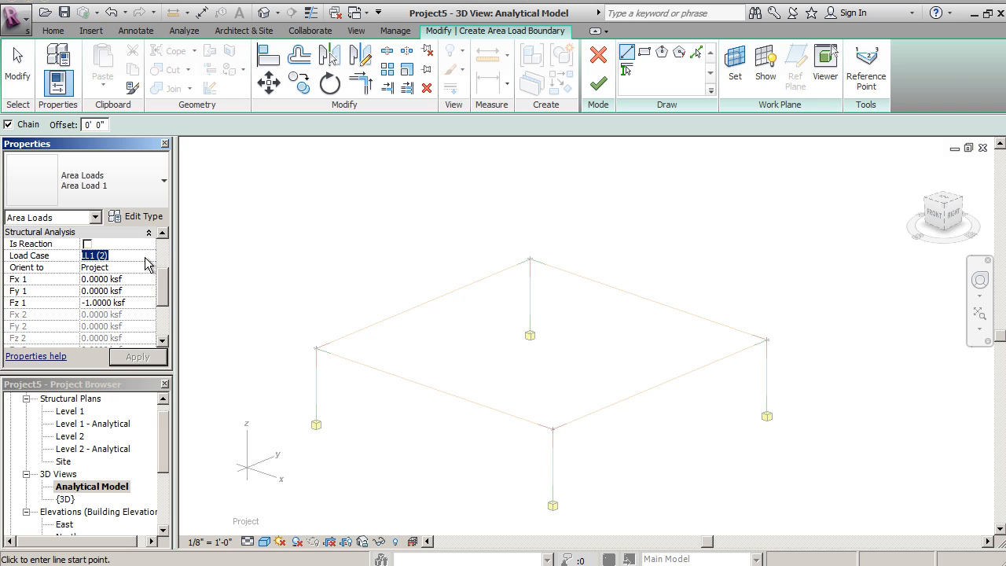
left_click(147, 255)
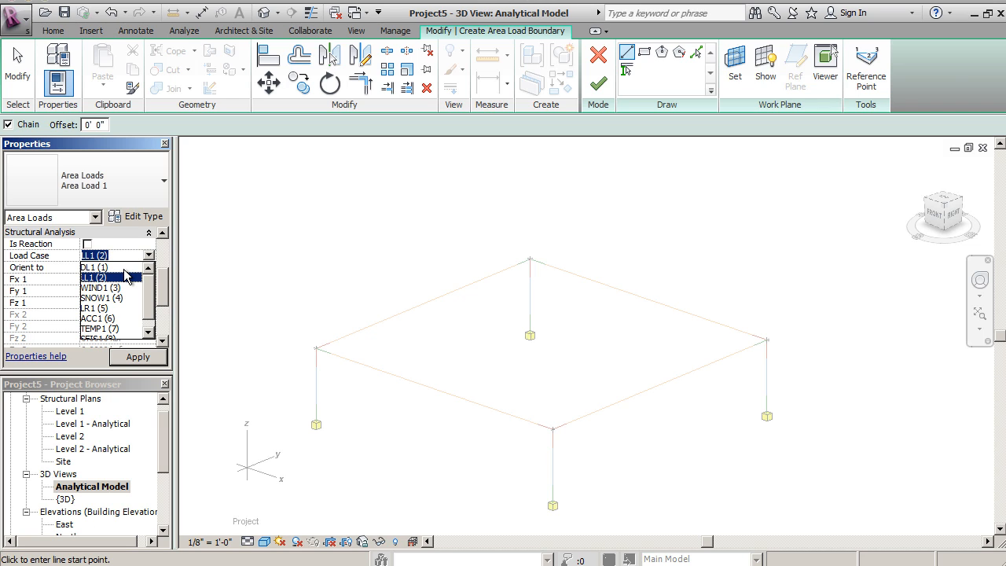
mouse_move(92, 281)
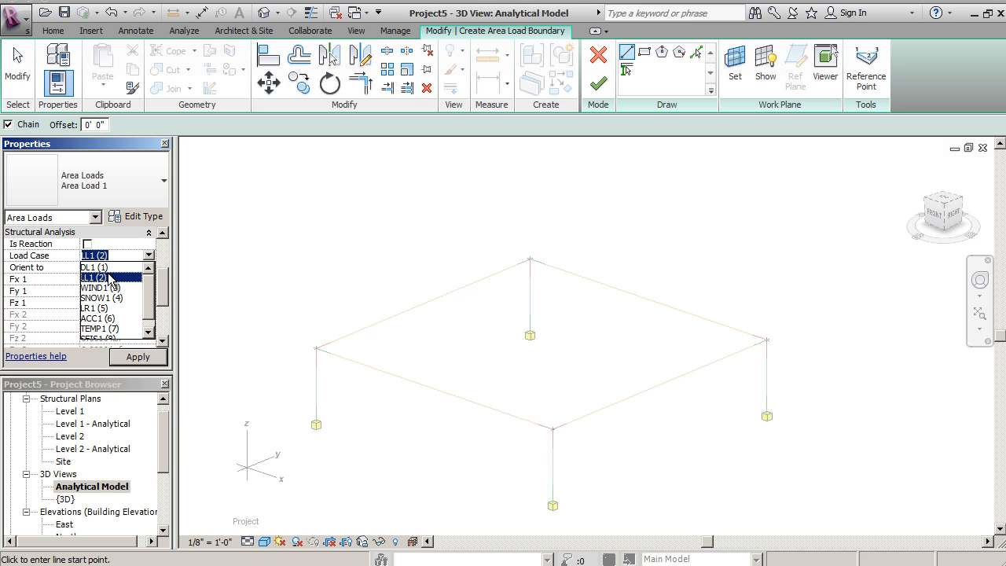
left_click(95, 278)
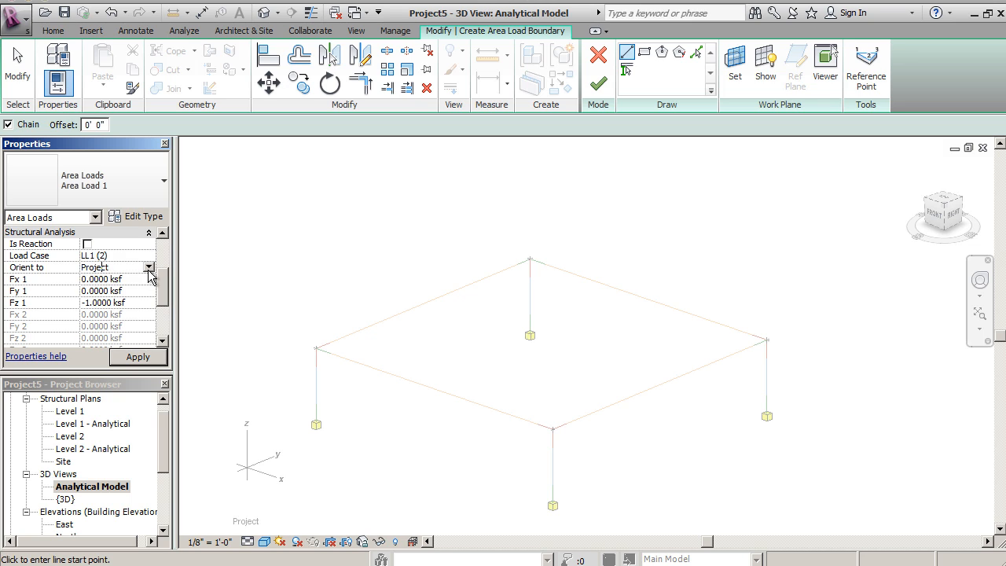
left_click(149, 267)
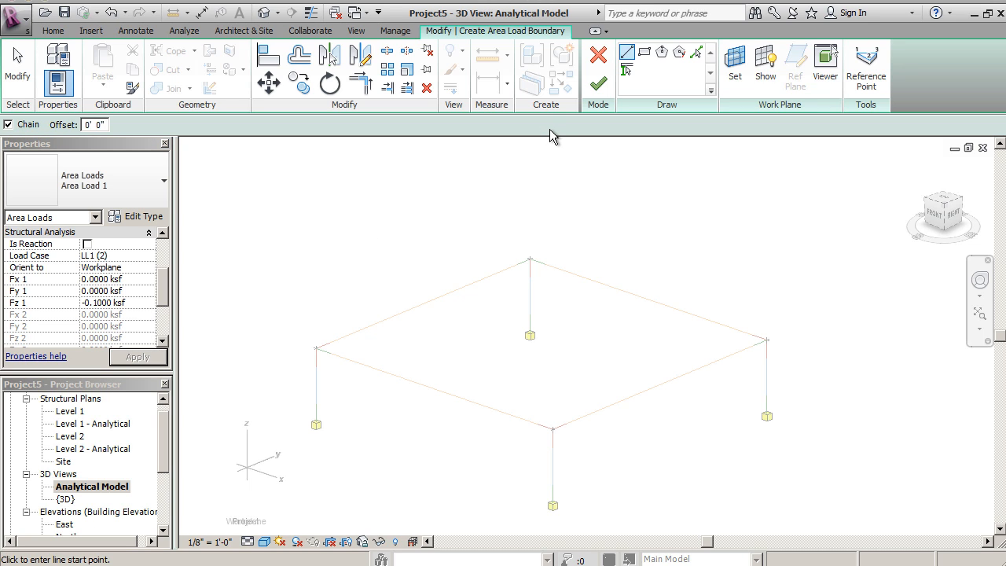
mouse_move(525, 229)
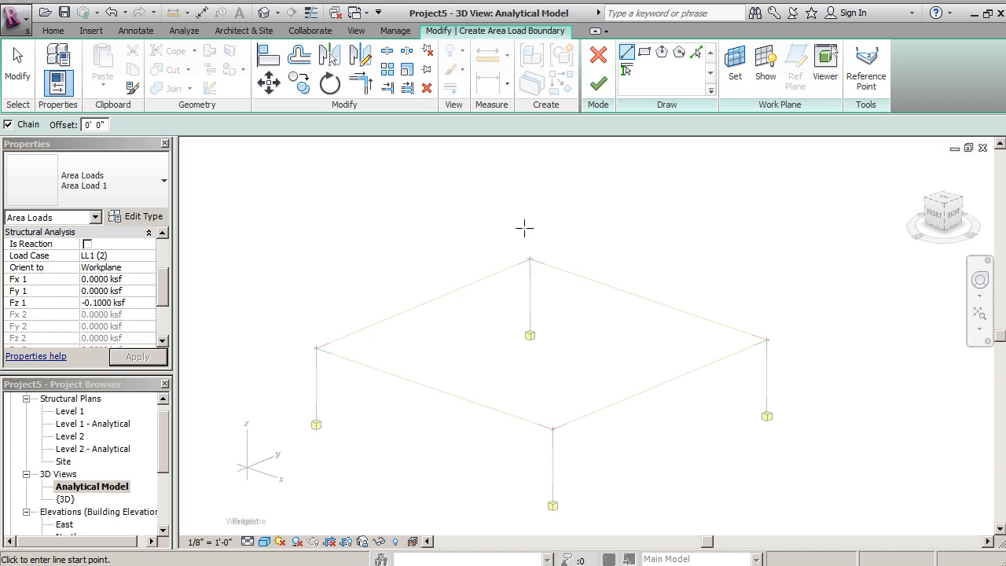
mouse_move(81, 444)
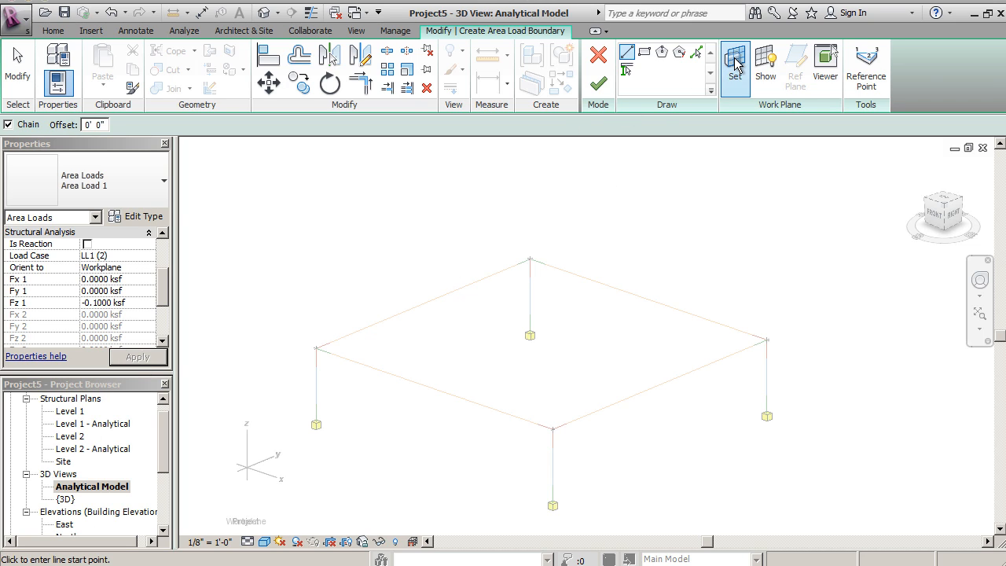
mouse_move(735, 65)
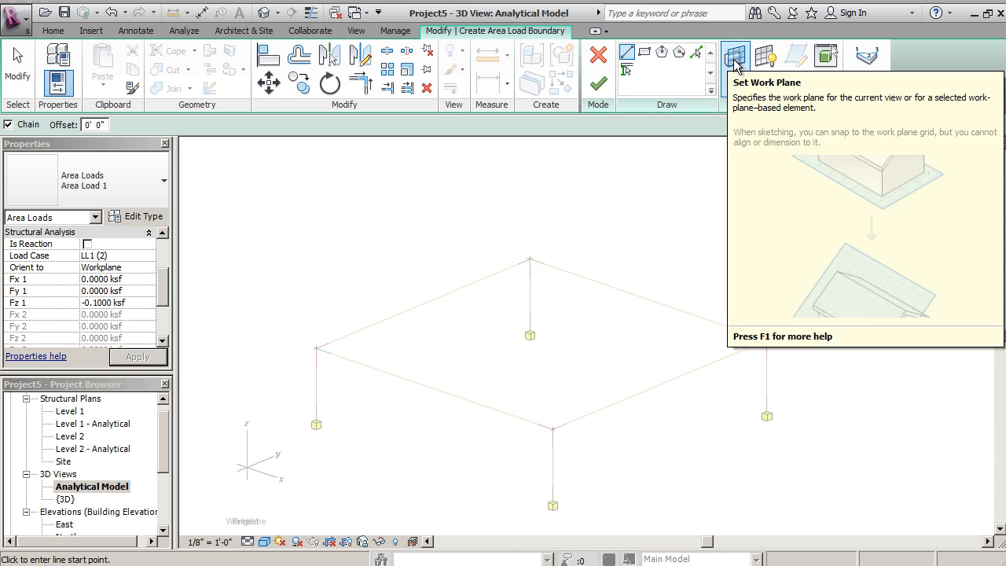
- Set Level : Level 2 as the sketch work plane and select the Level 2 plan
left_click(735, 55)
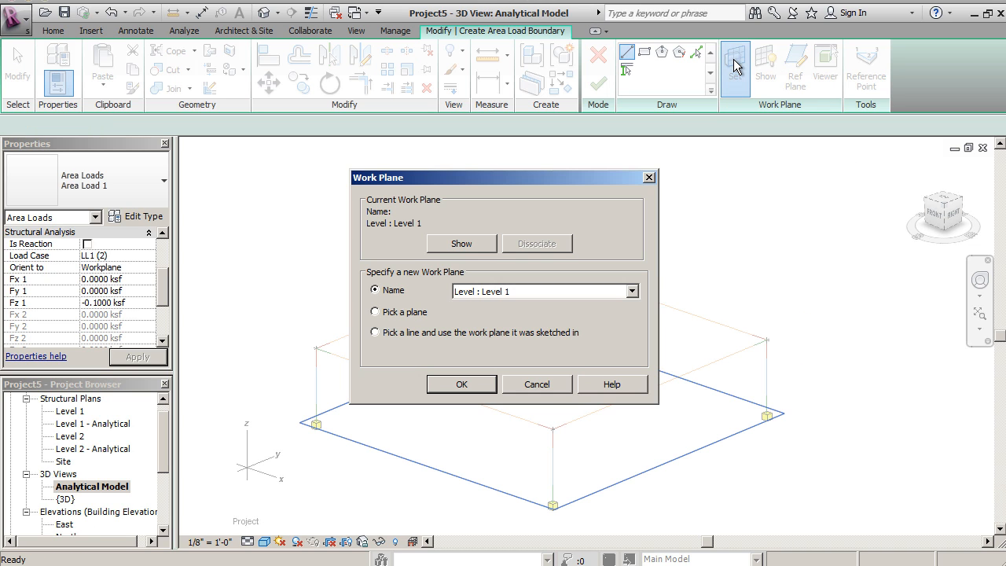
left_click(632, 291)
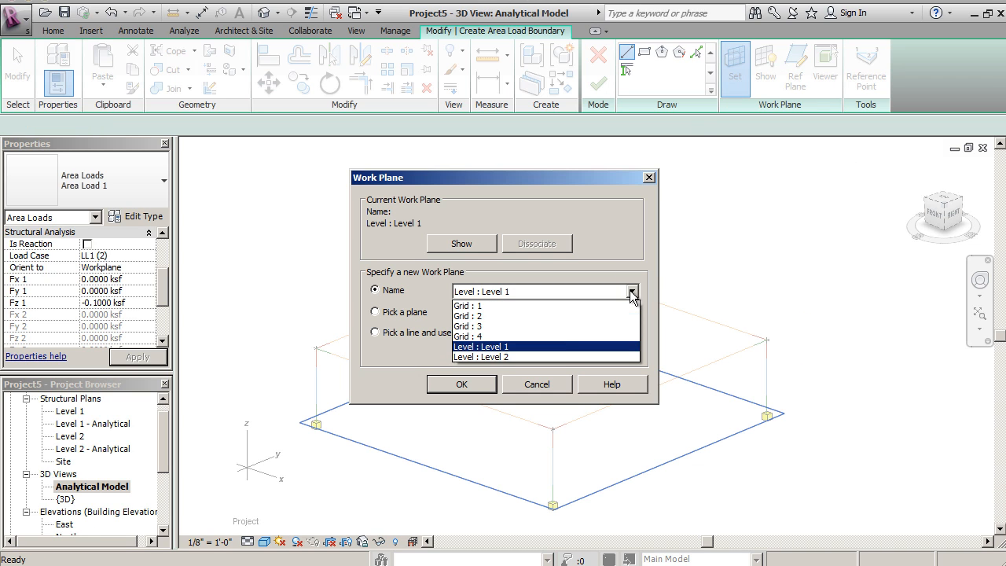
left_click(479, 357)
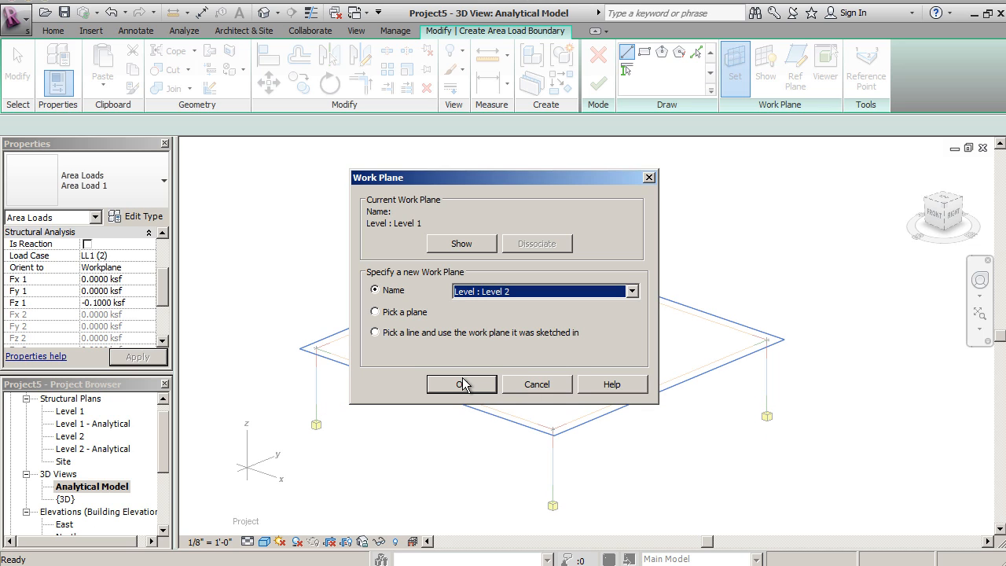
left_click(462, 384)
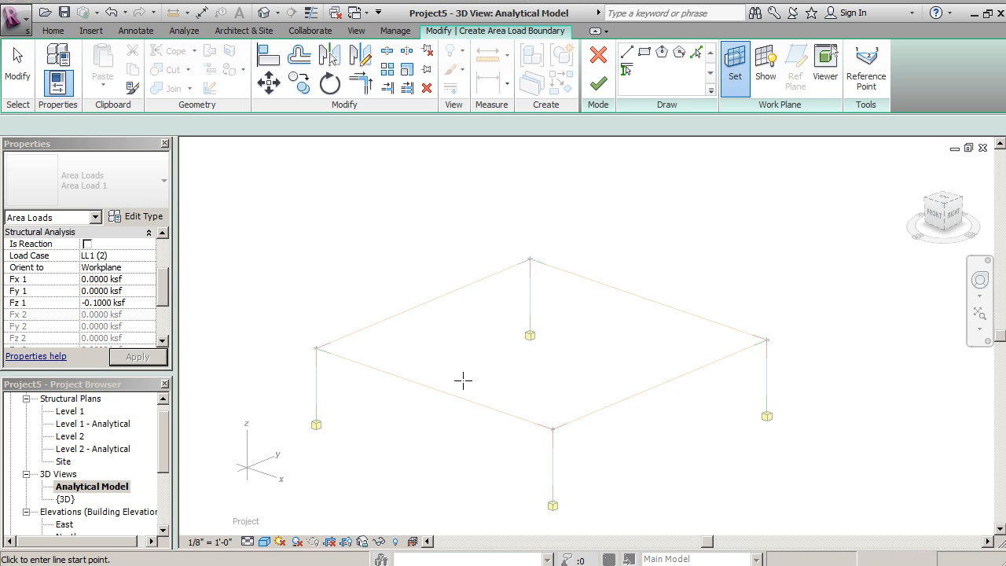
left_click(69, 436)
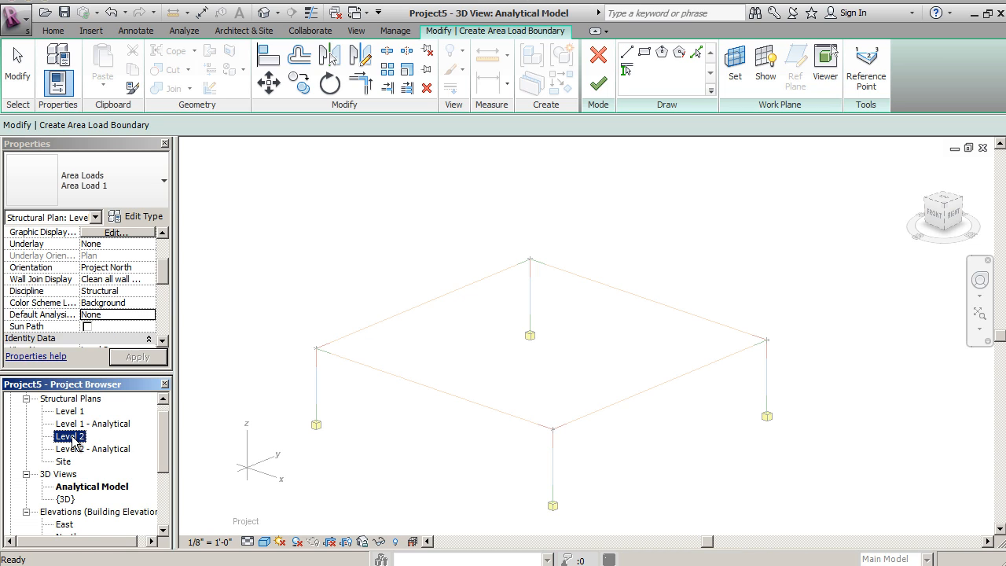
- Sketch a 40' x 40' rectangular load boundary over the Level 2 bay and finish it
double_click(70, 436)
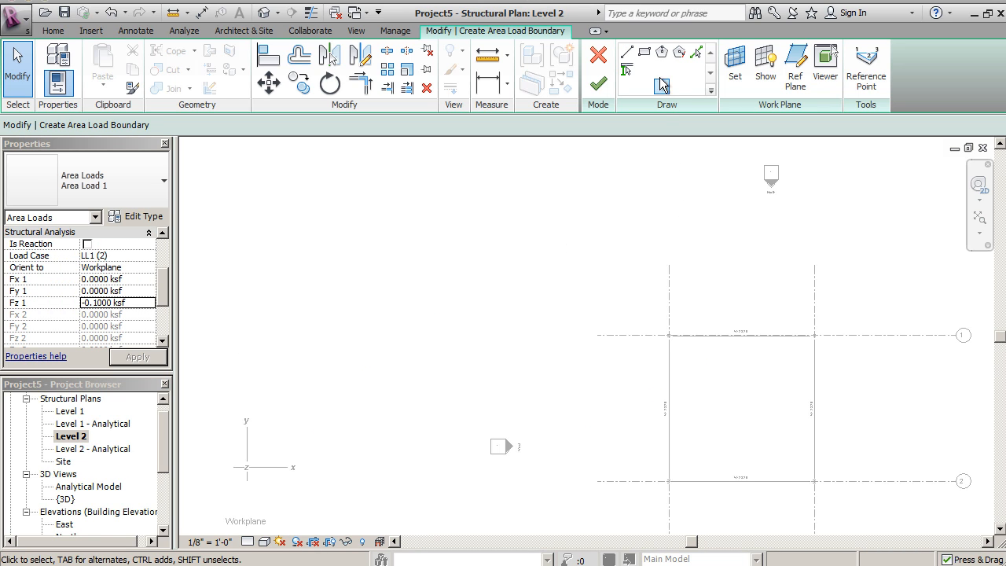
left_click(645, 51)
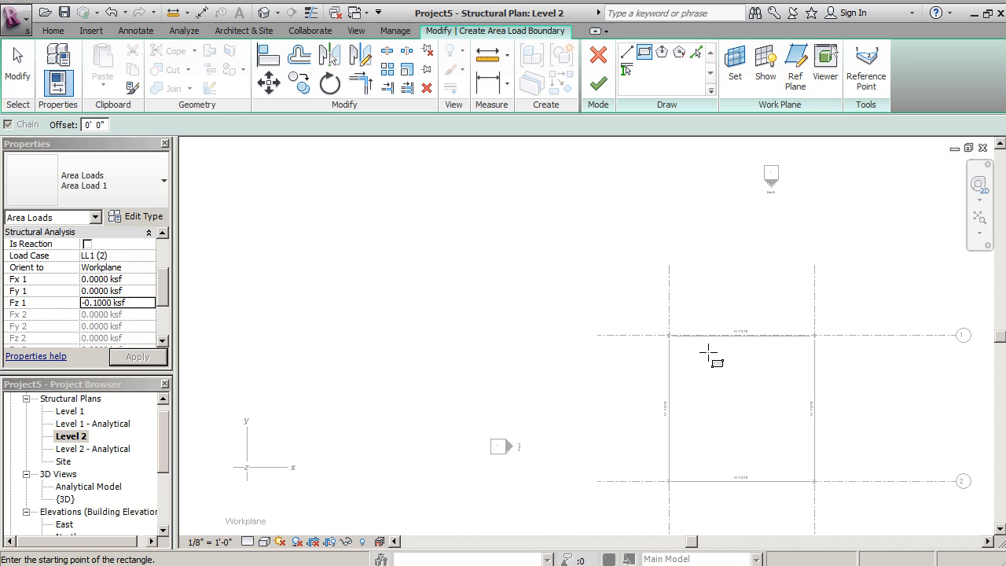
mouse_move(557, 369)
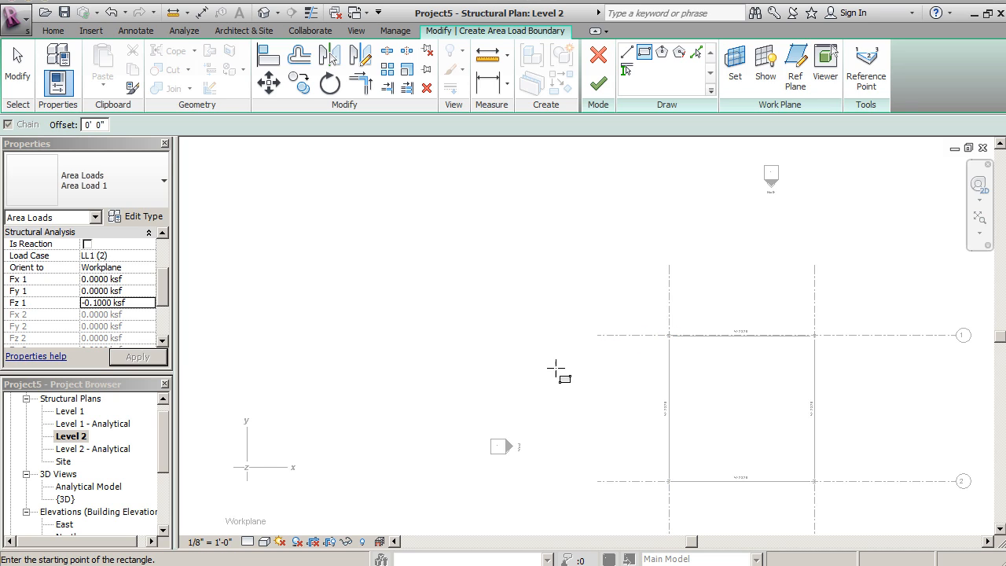
mouse_move(670, 334)
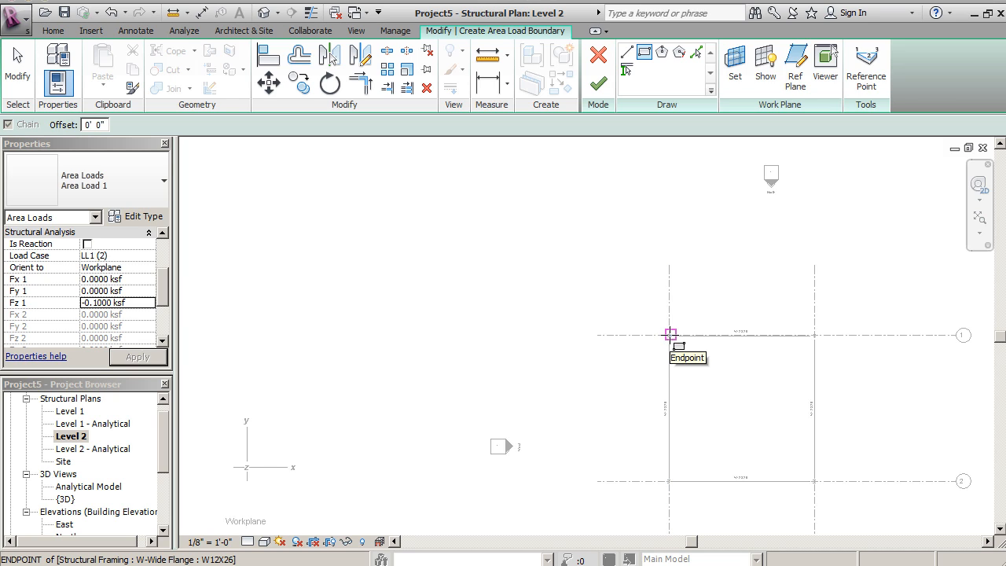
left_click(670, 335)
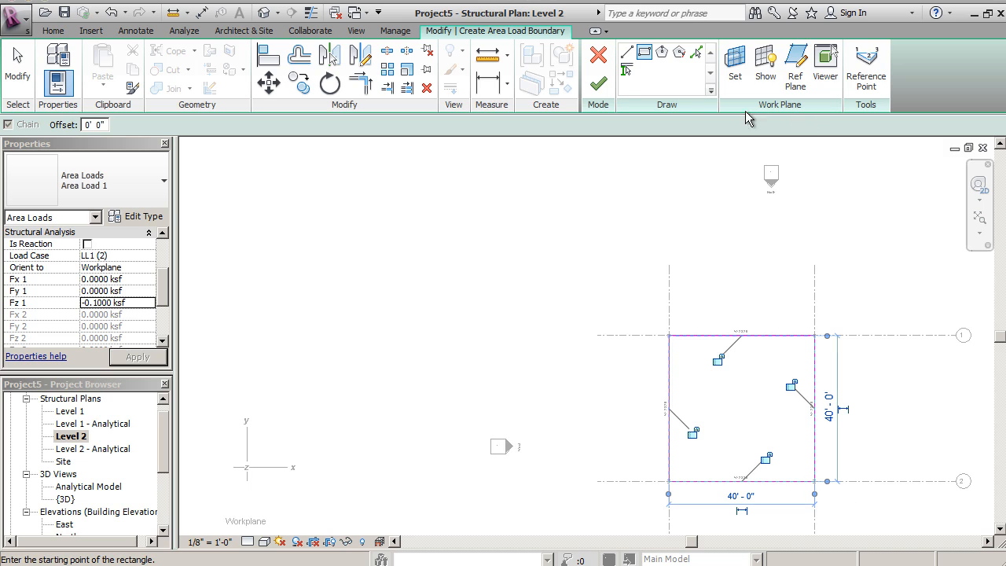
mouse_move(598, 83)
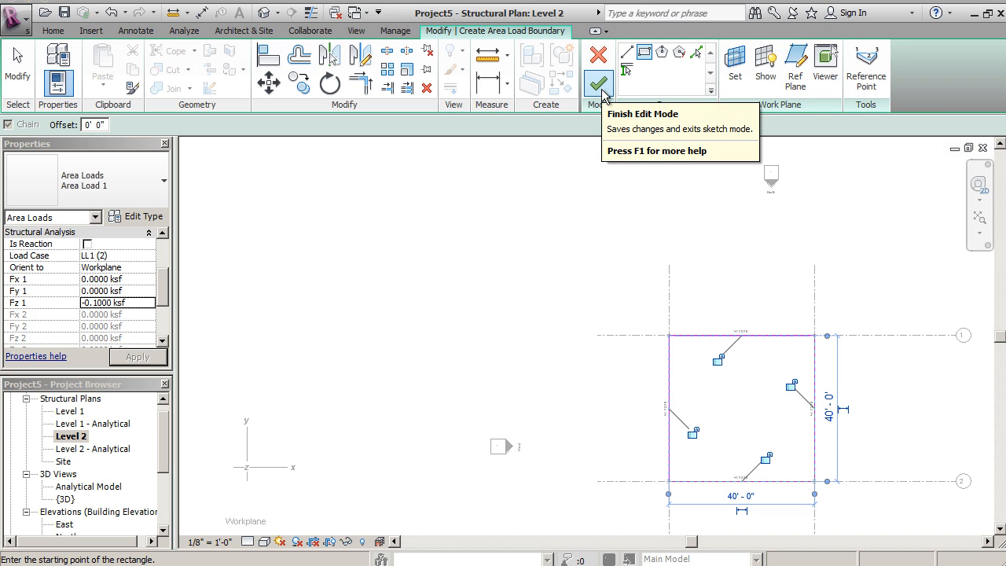
left_click(598, 84)
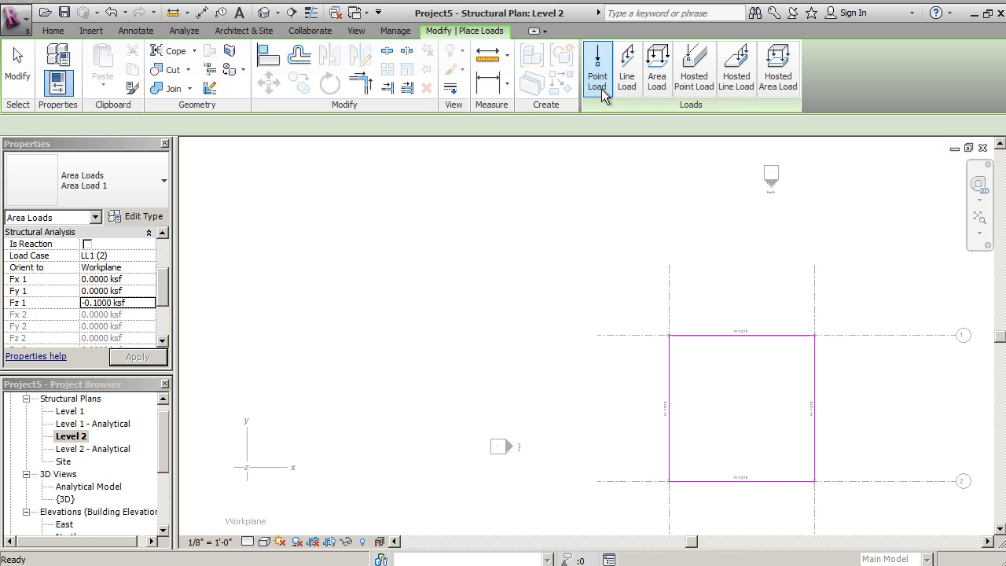
- Show the Level 2 live load in the Analytical Model 3D view, with point loads active
left_click(598, 67)
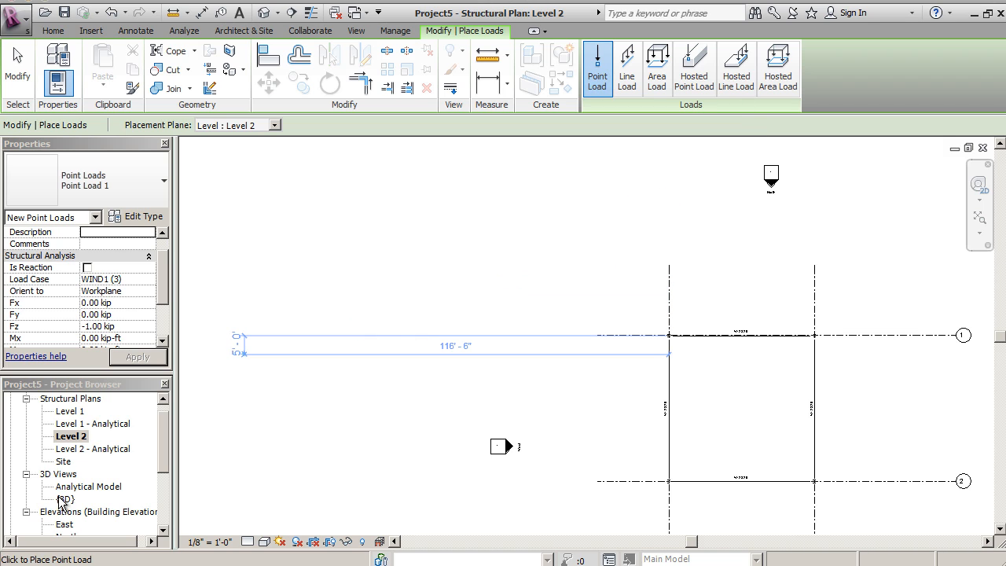
double_click(91, 486)
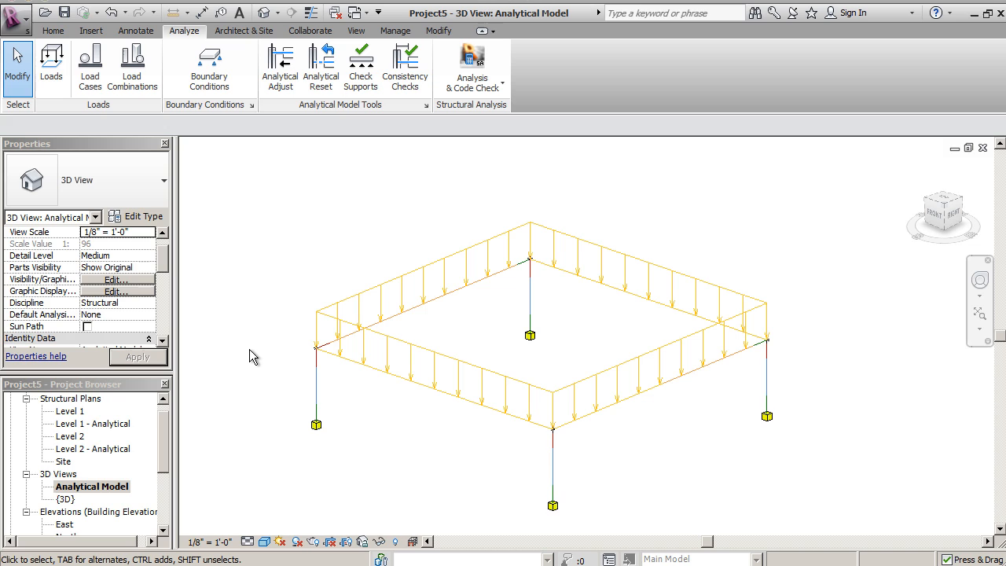
mouse_move(237, 183)
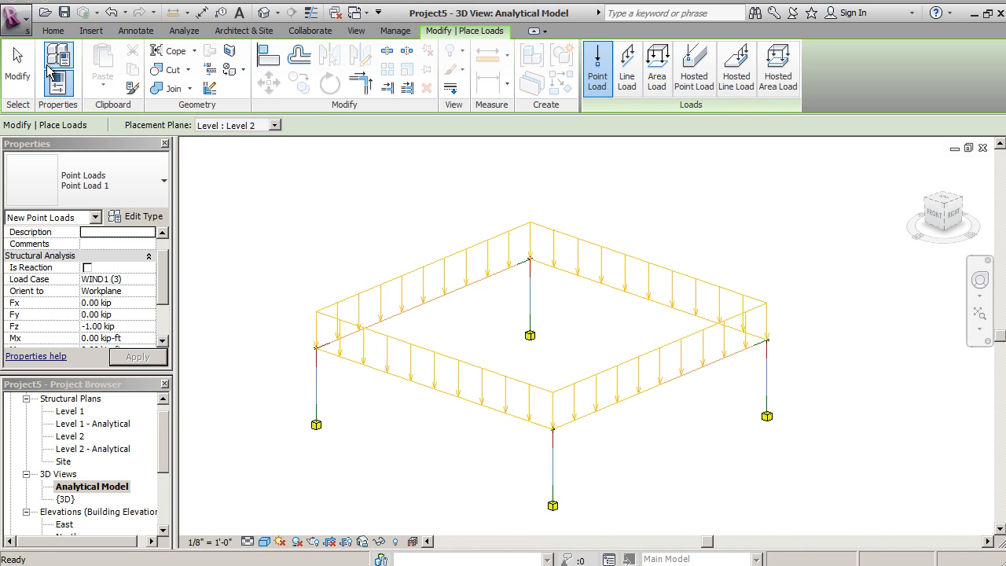
left_click(102, 279)
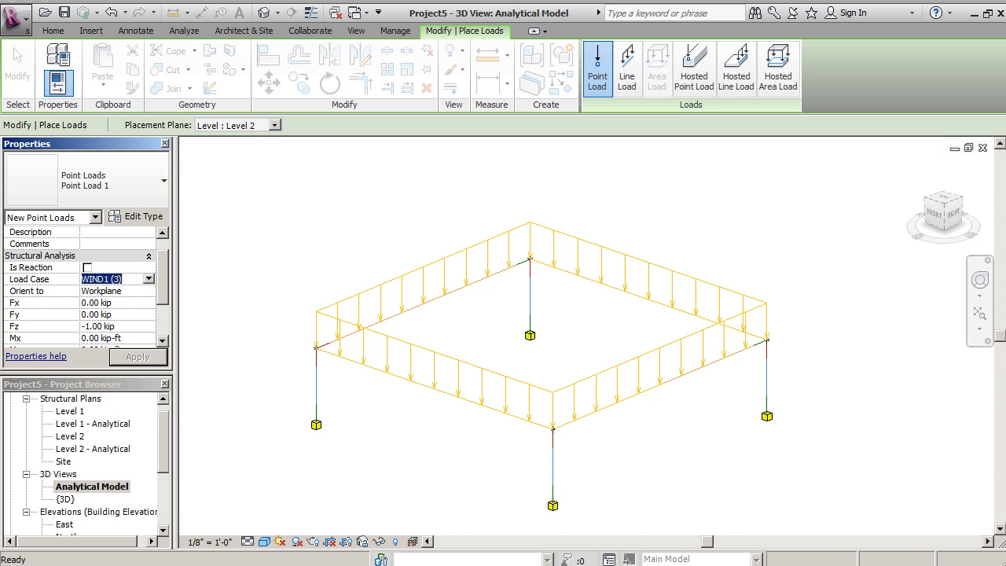
mouse_move(407, 213)
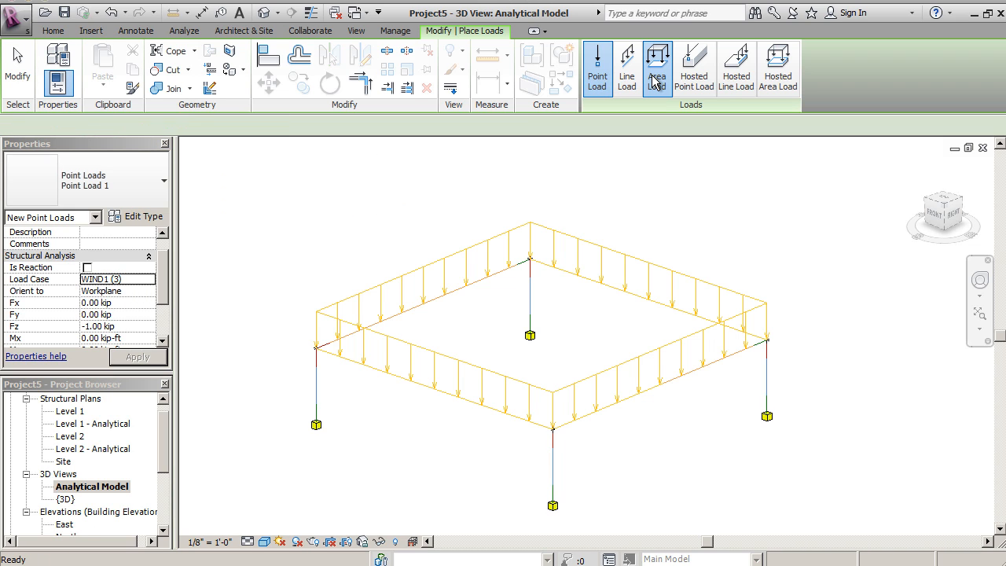
- Start a new area load sketch on the Grid : 4 work plane
left_click(656, 67)
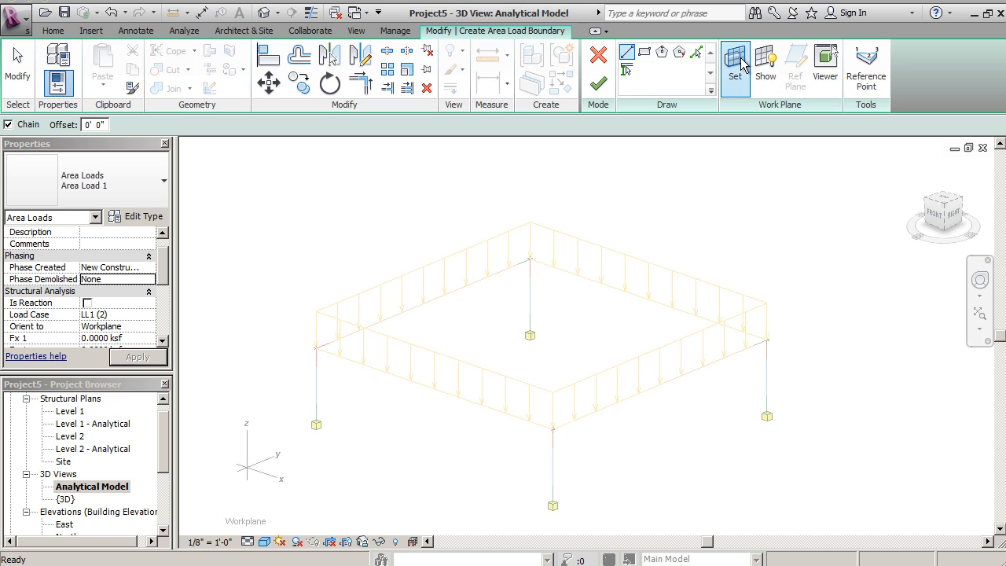
left_click(735, 67)
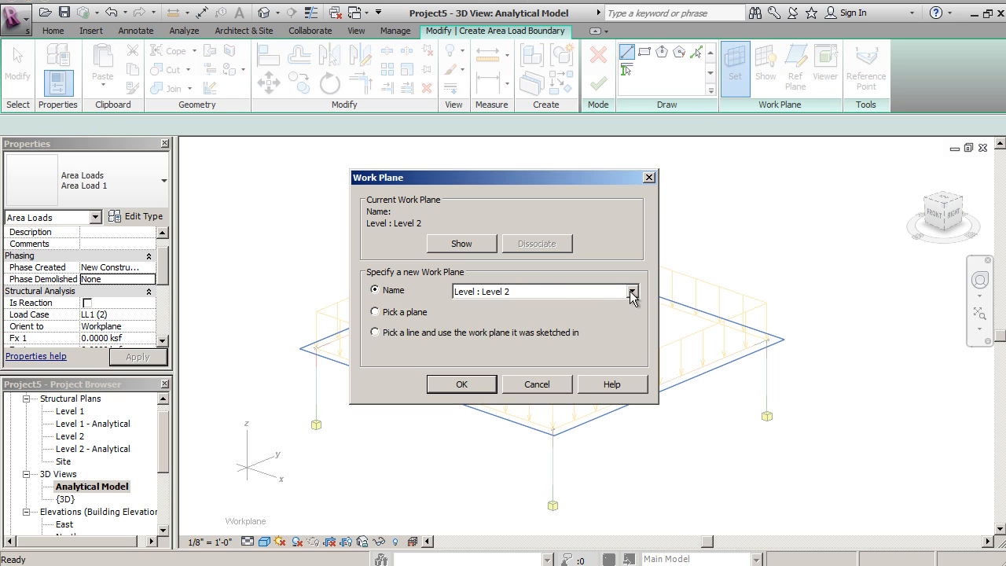
left_click(632, 290)
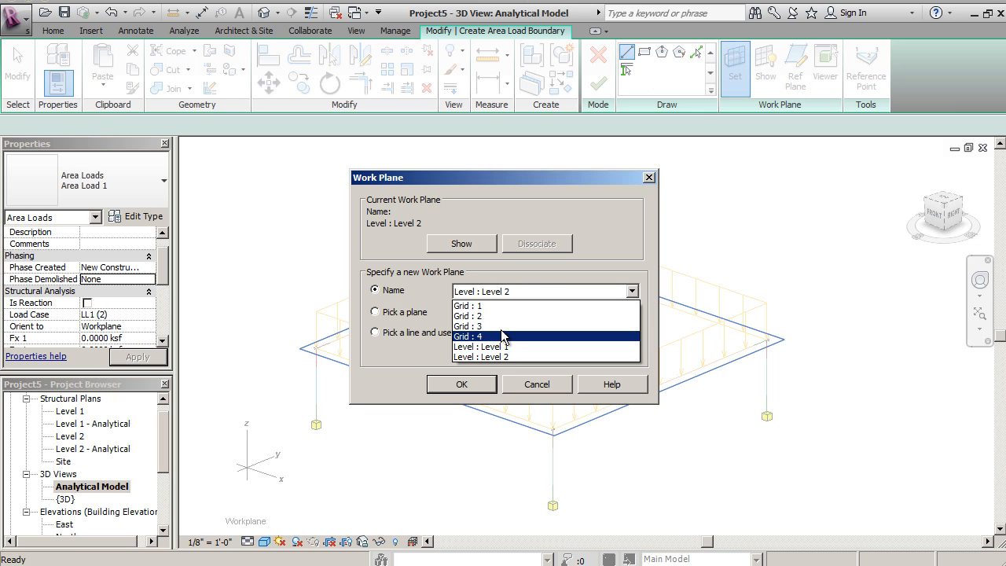
mouse_move(495, 340)
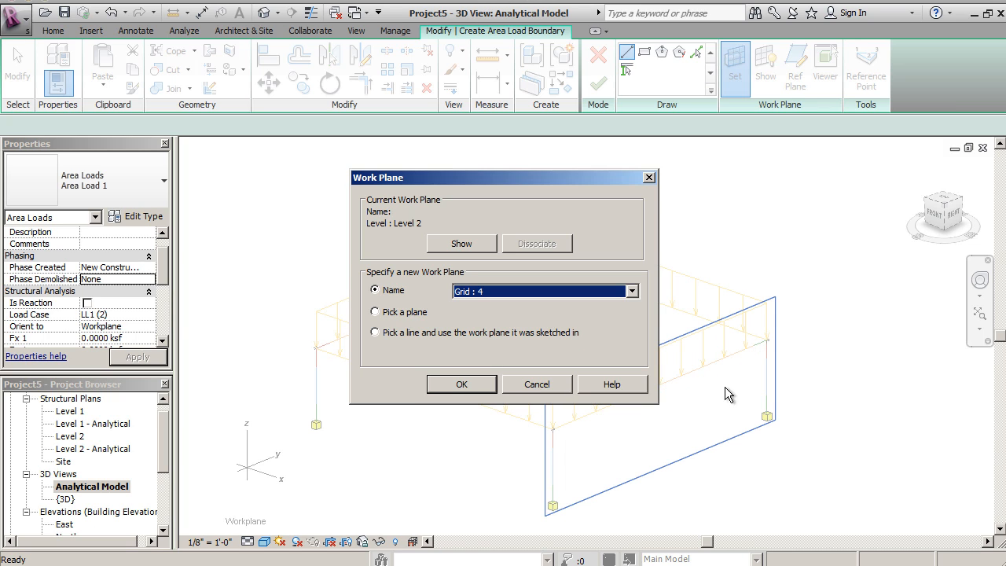
left_click(461, 384)
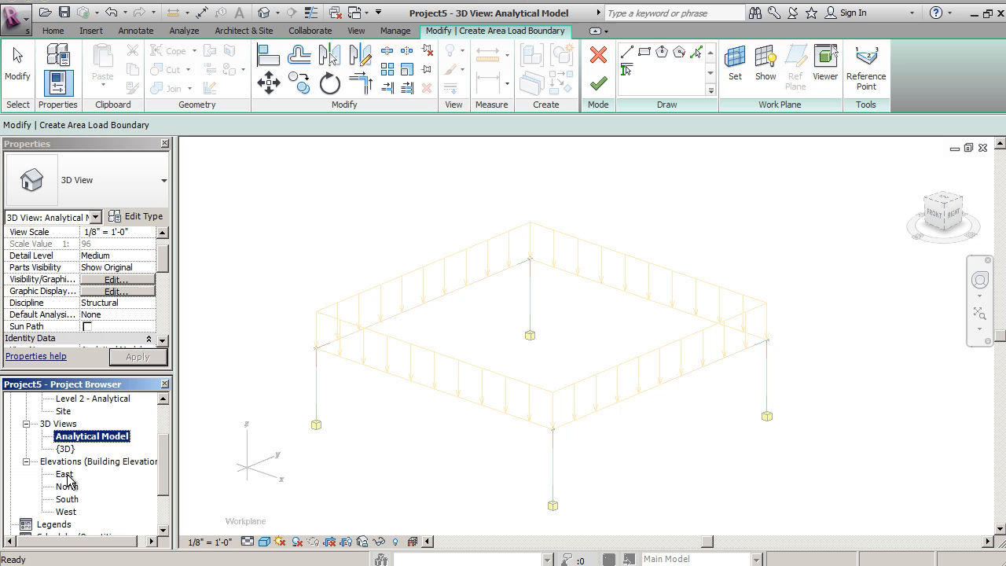
- Draw a rectangular wall load between grids 2 and 1 in East elevation, then view {3D}
left_click(63, 474)
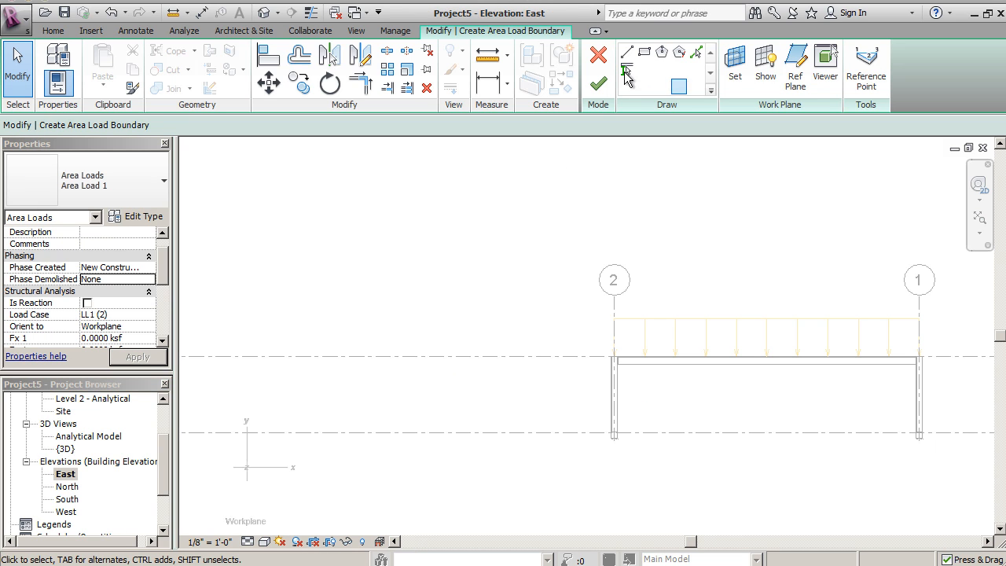
left_click(627, 51)
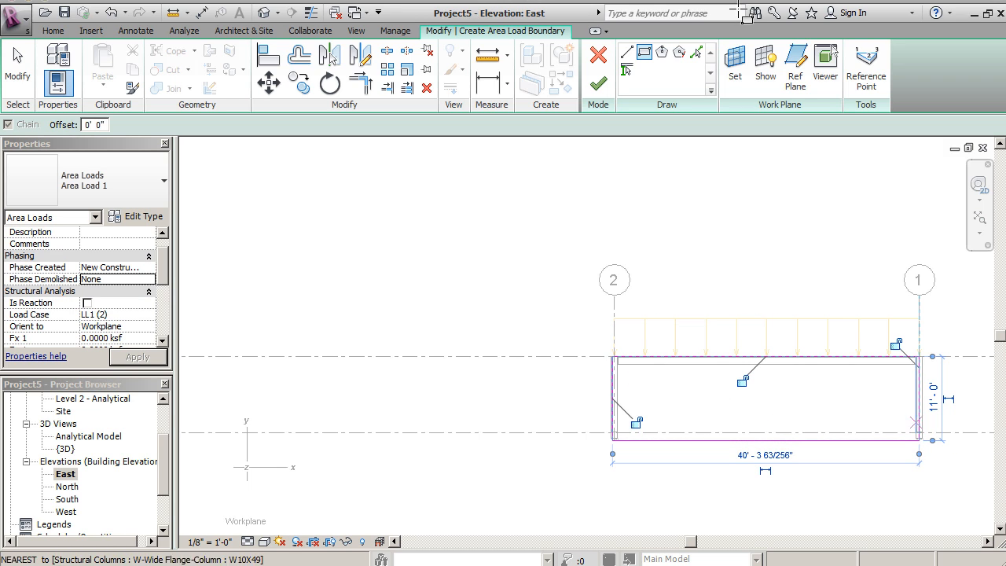
left_click(597, 67)
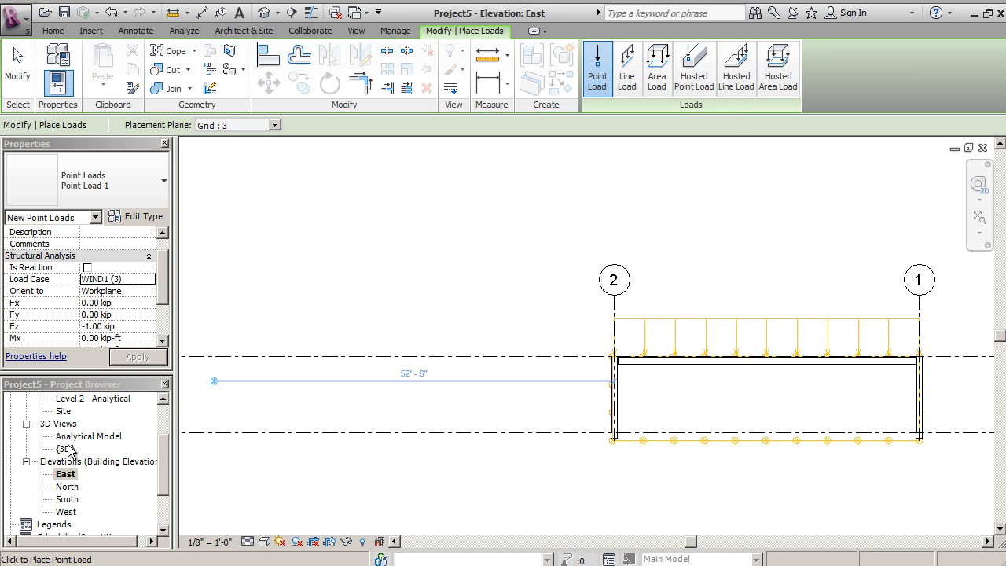
double_click(67, 448)
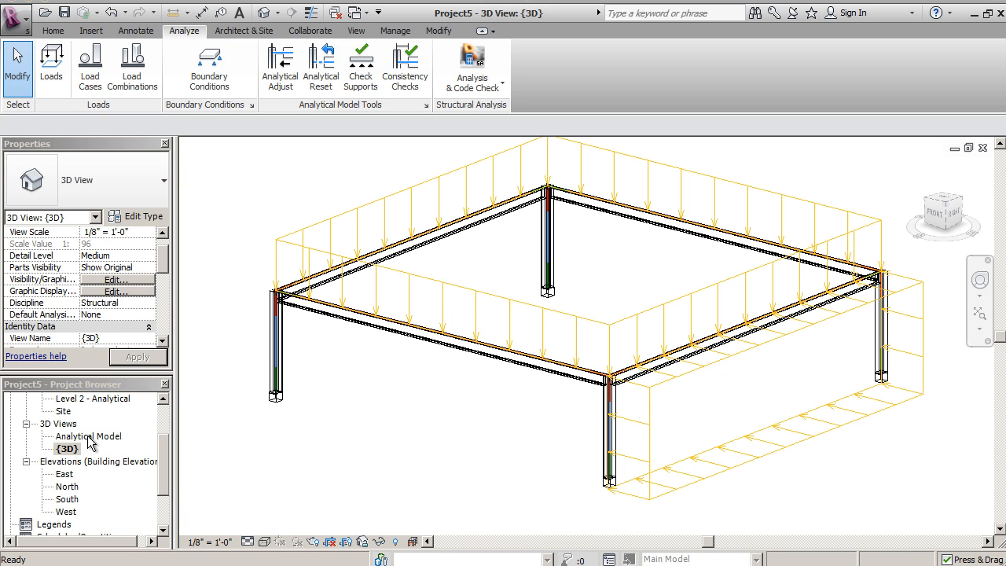
- Select the wall area load and set its load case to WIND1 (3)
left_click(648, 393)
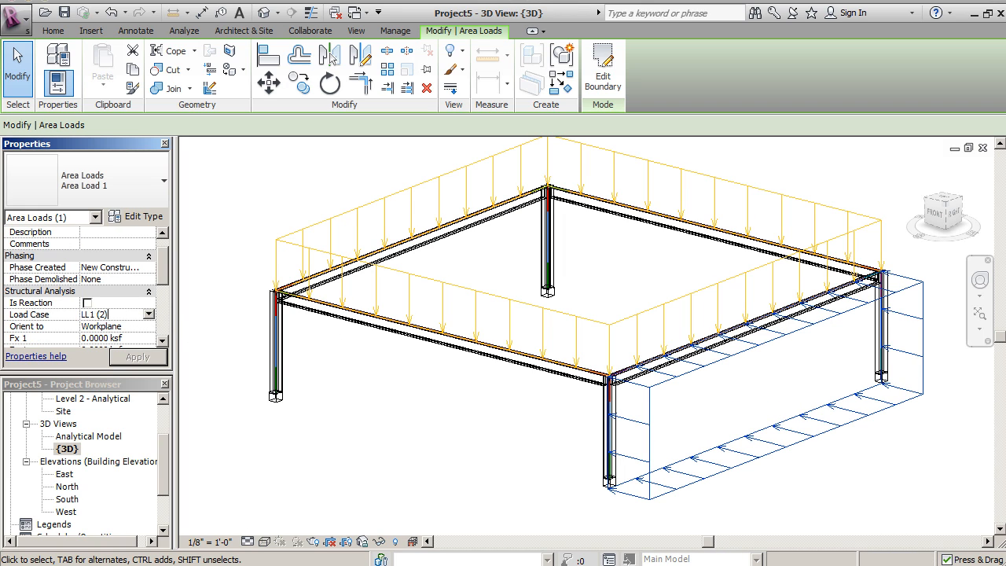
left_click(148, 314)
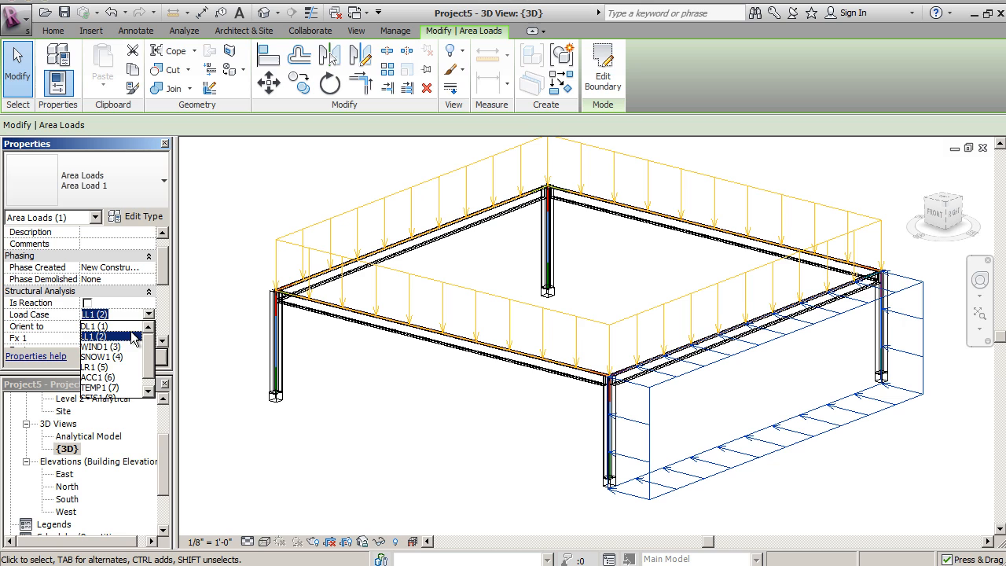
left_click(100, 347)
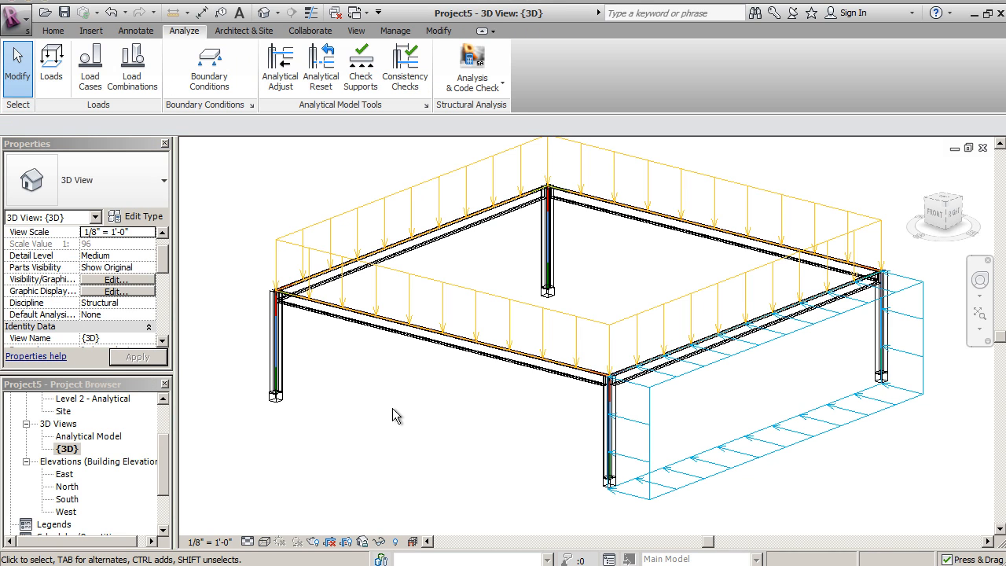
mouse_move(613, 323)
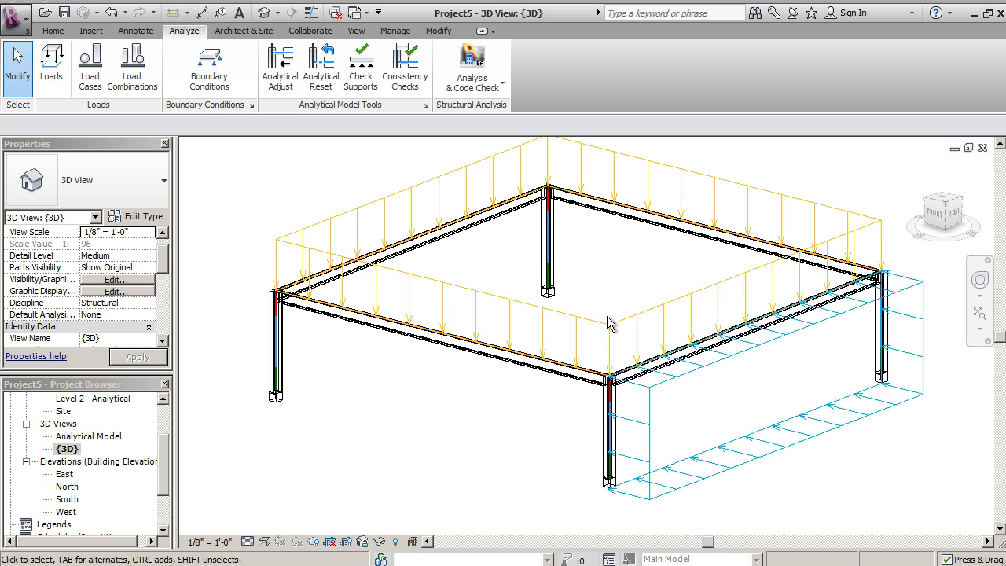